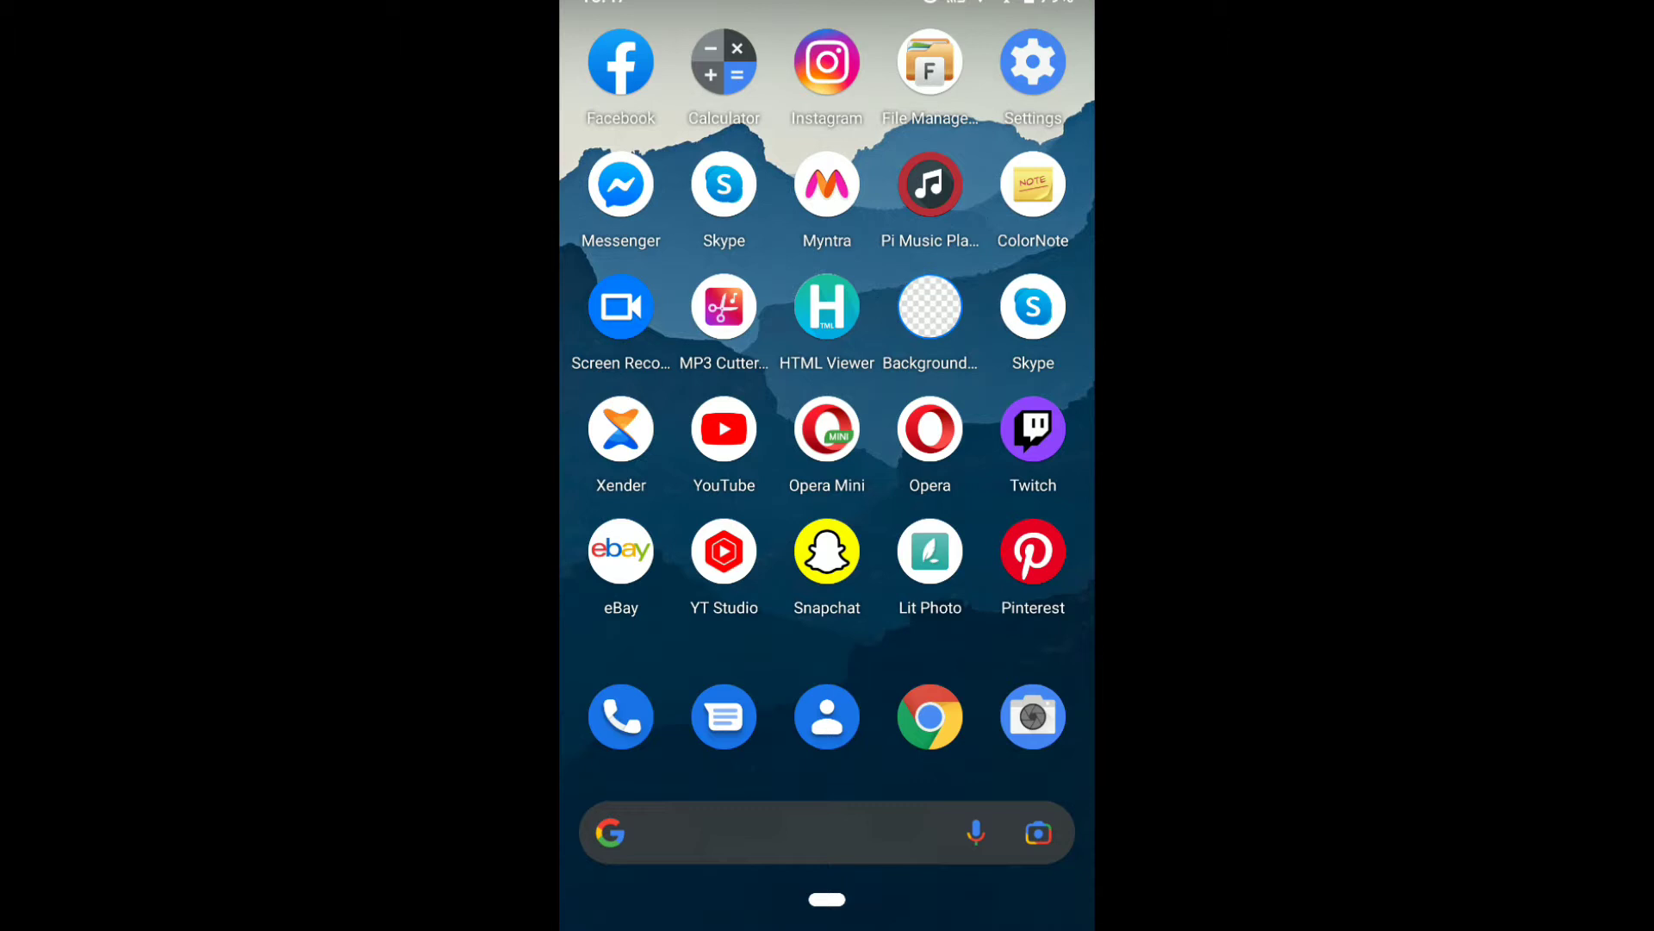
- Launch eBay and go to Settings through the navigation drawer
left_click(620, 549)
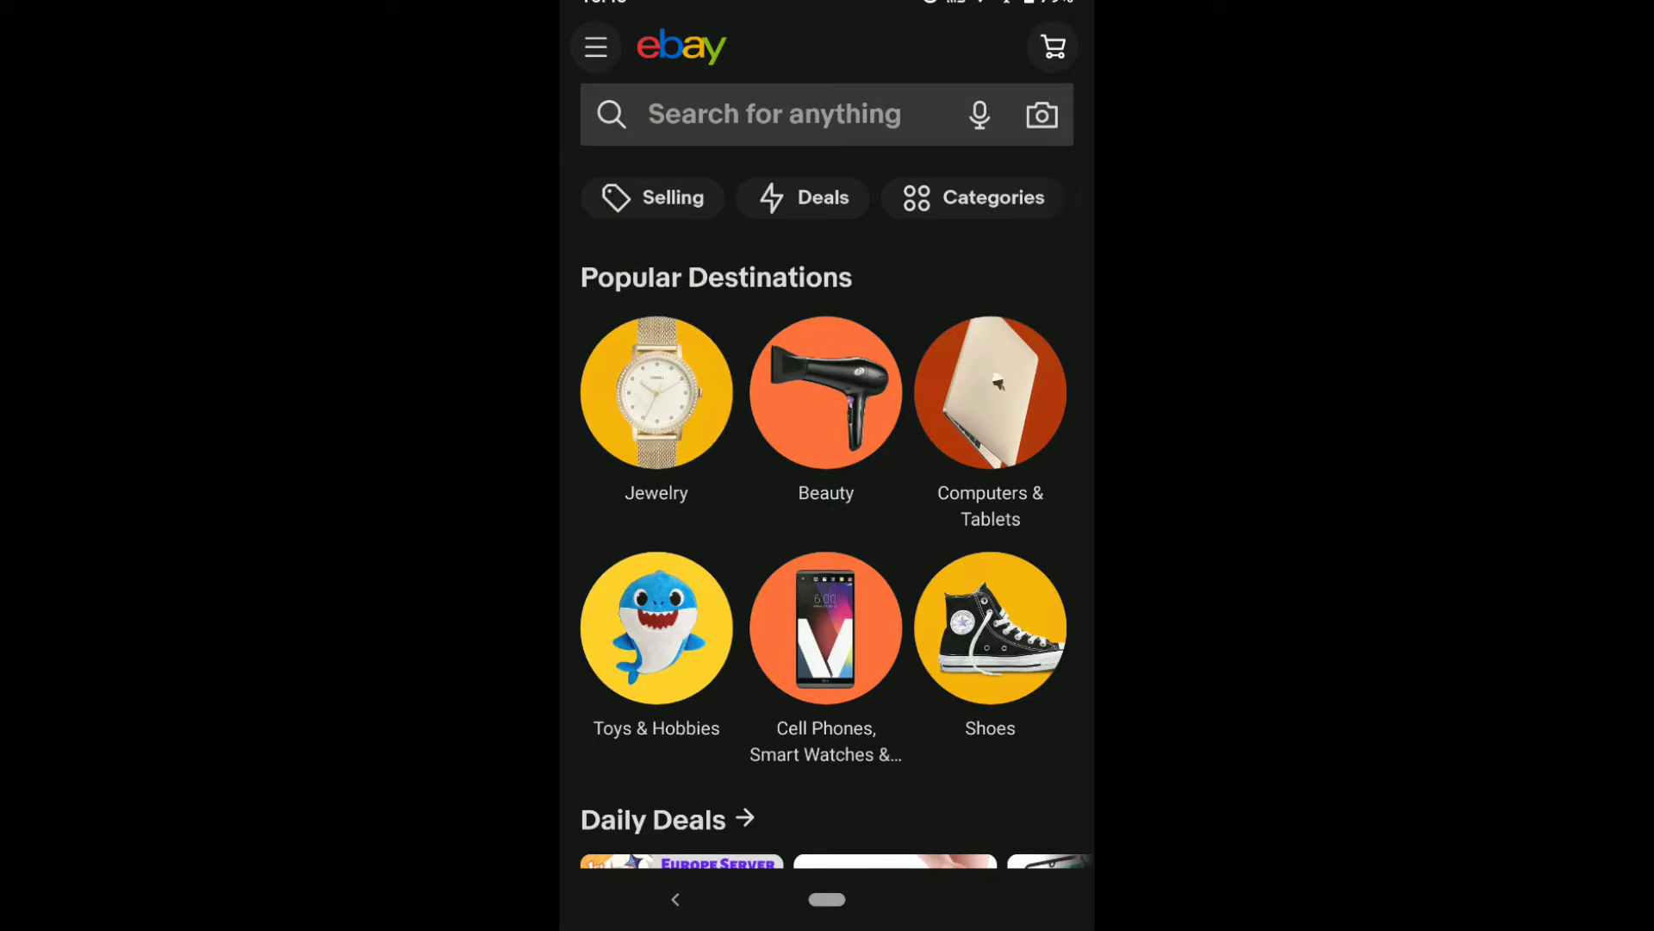
left_click(596, 46)
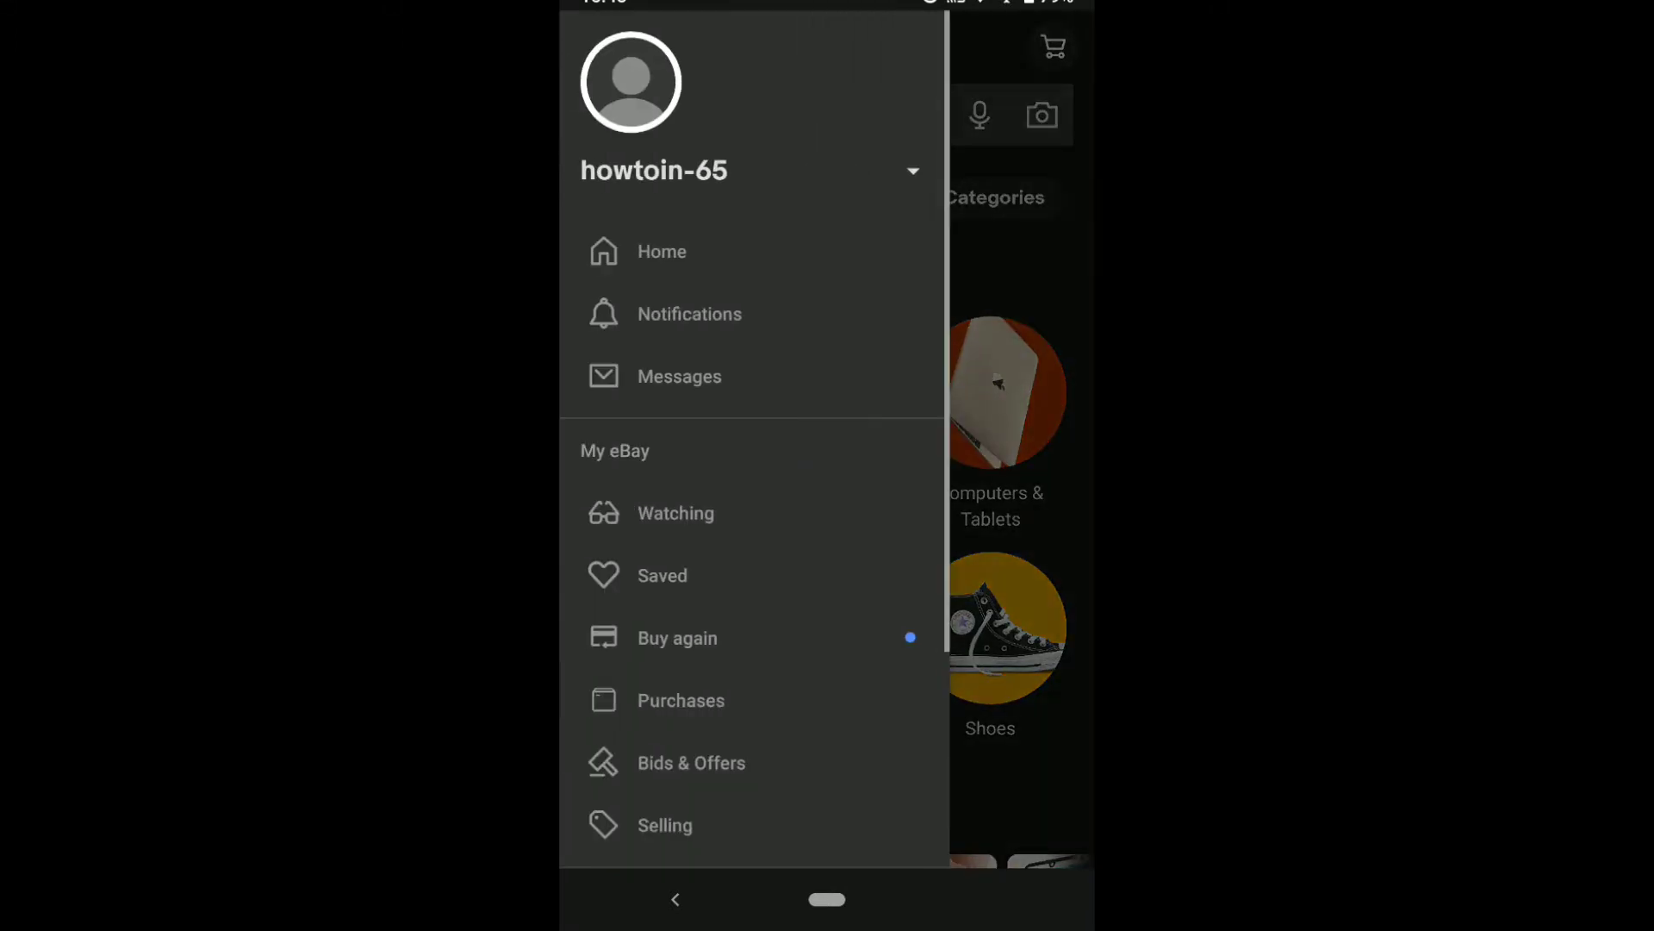
scroll("up", 3)
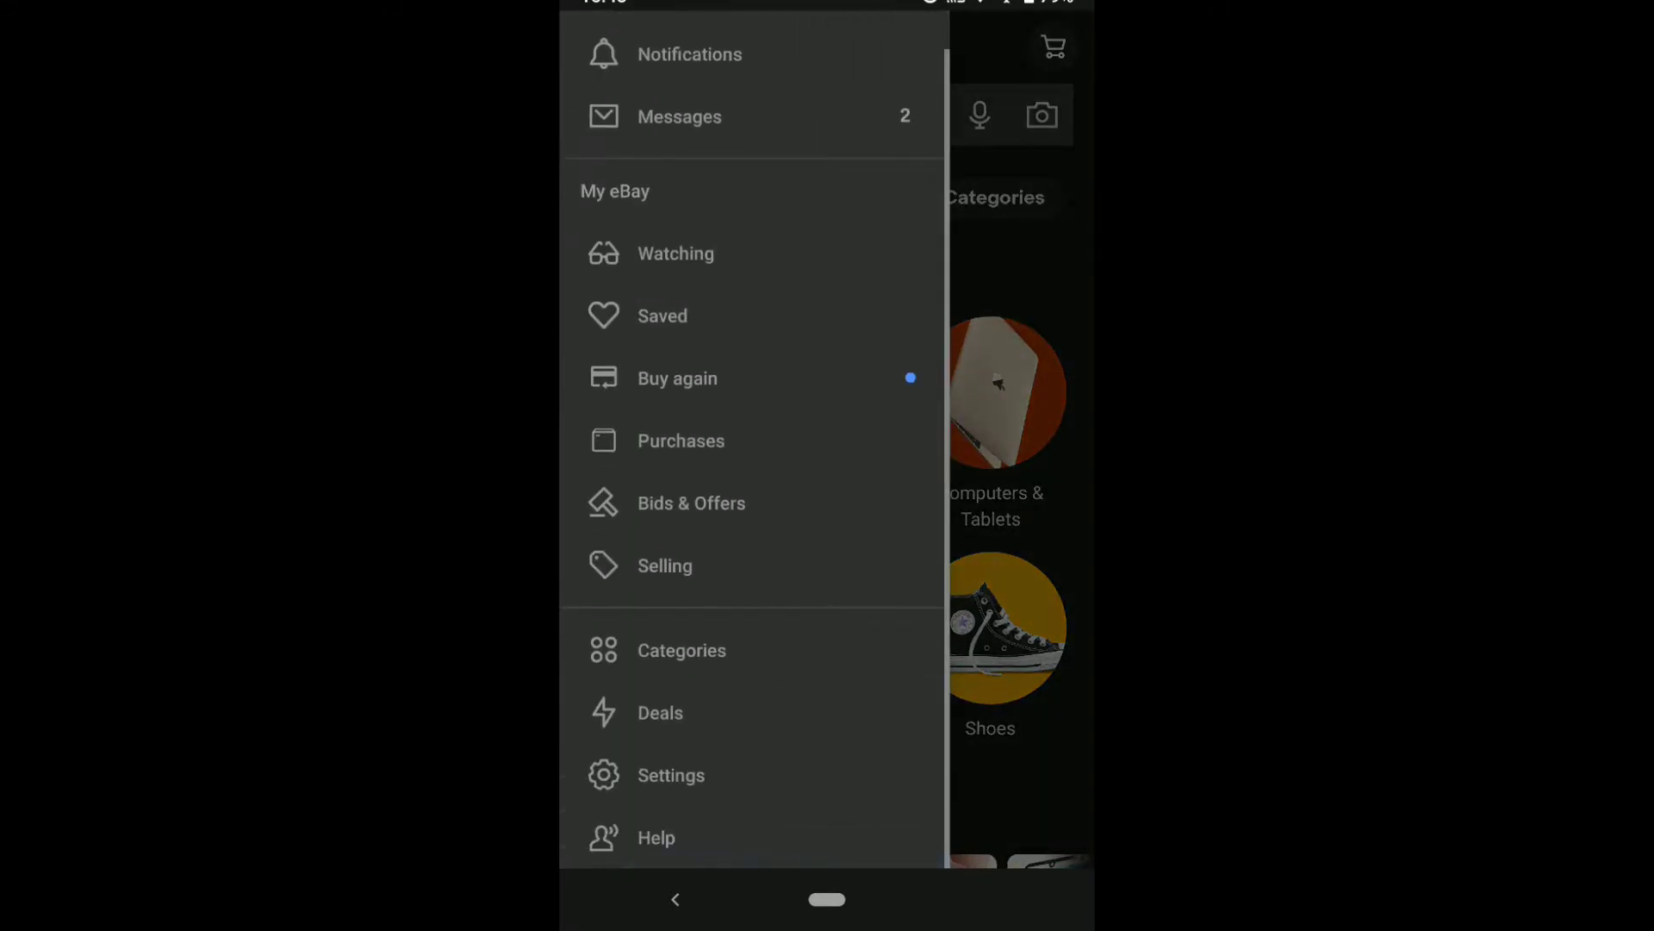
left_click(671, 774)
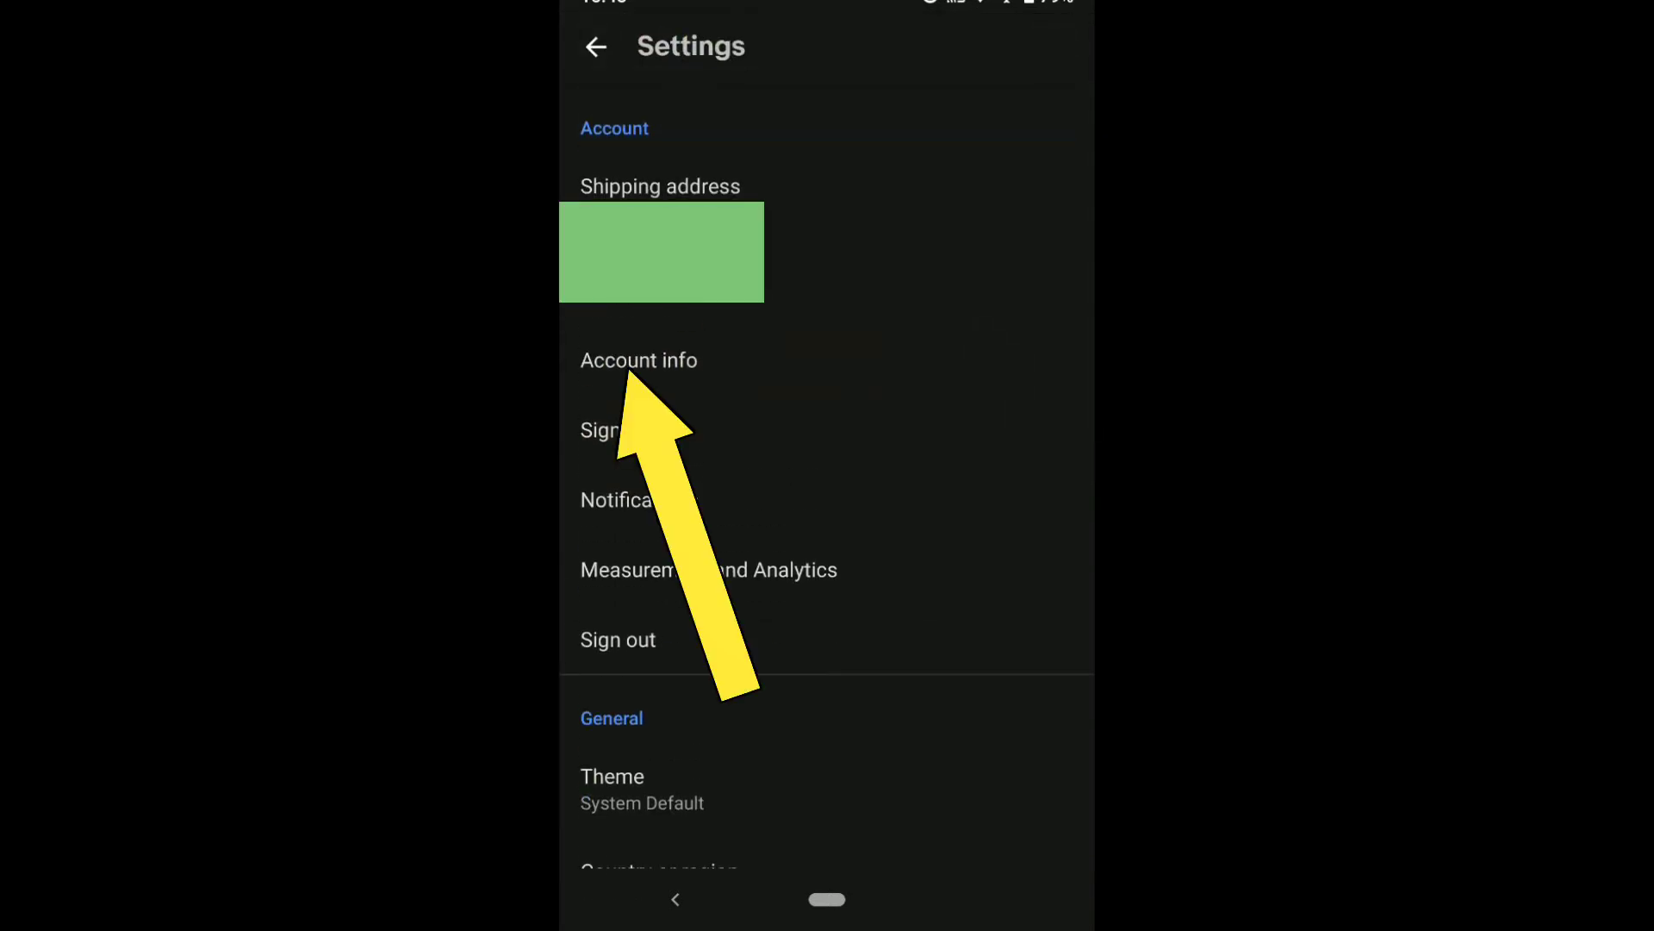
- Request a security code for the email address under Account info
left_click(639, 360)
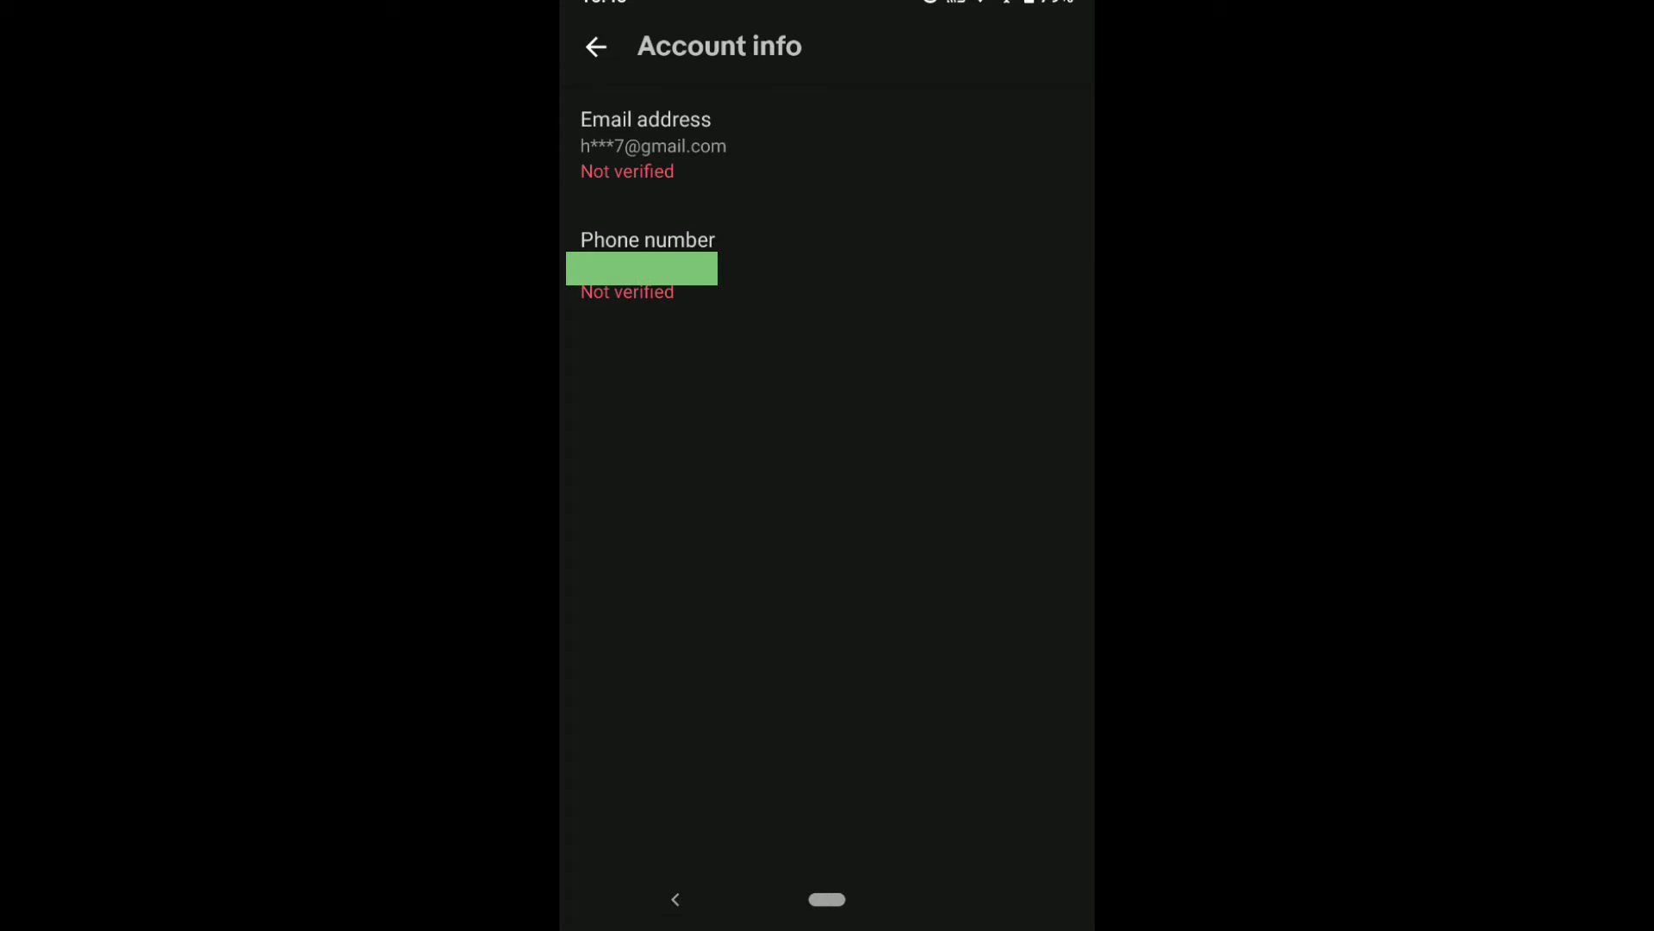
left_click(652, 146)
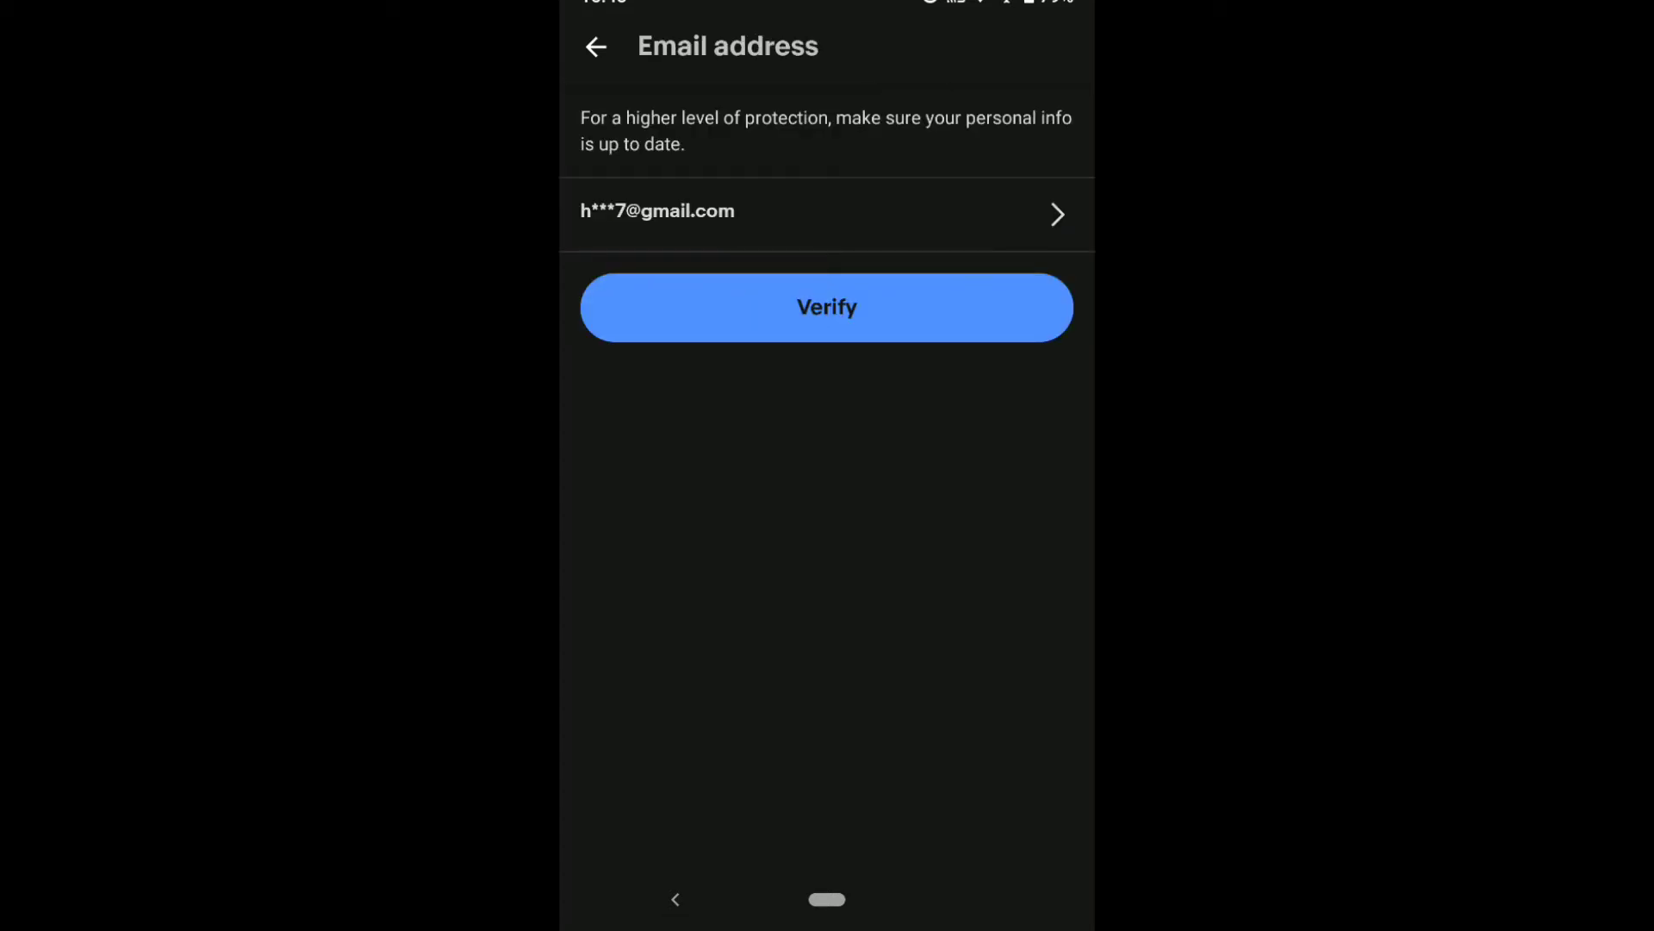
left_click(826, 307)
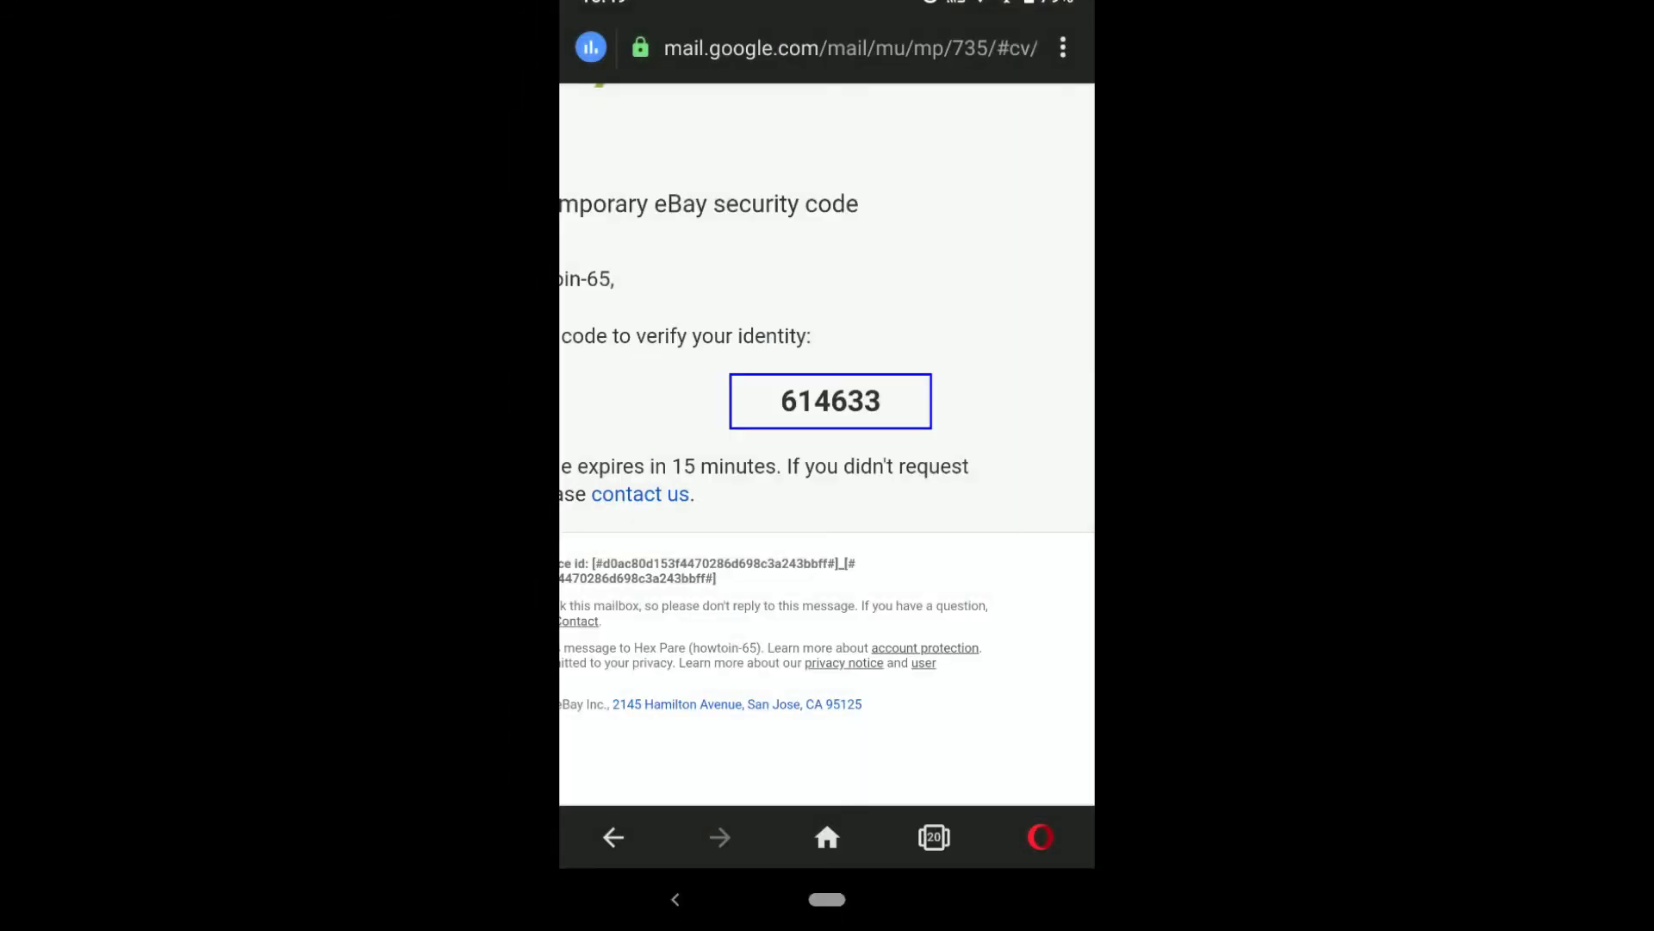
double_click(829, 400)
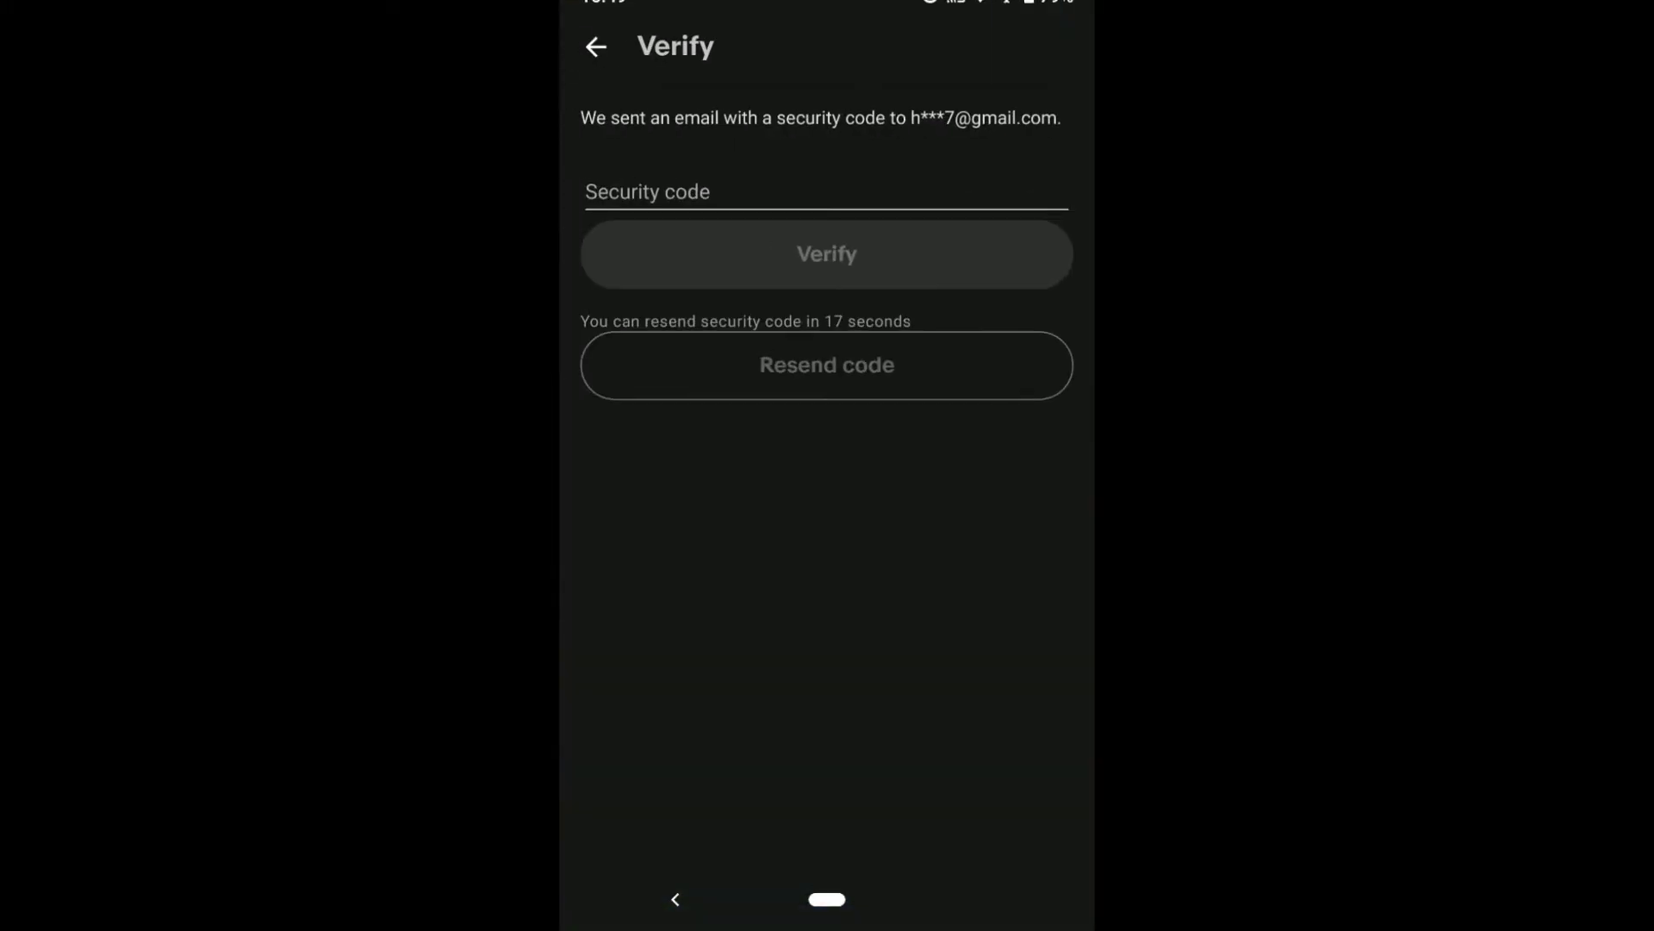
left_click(826, 192)
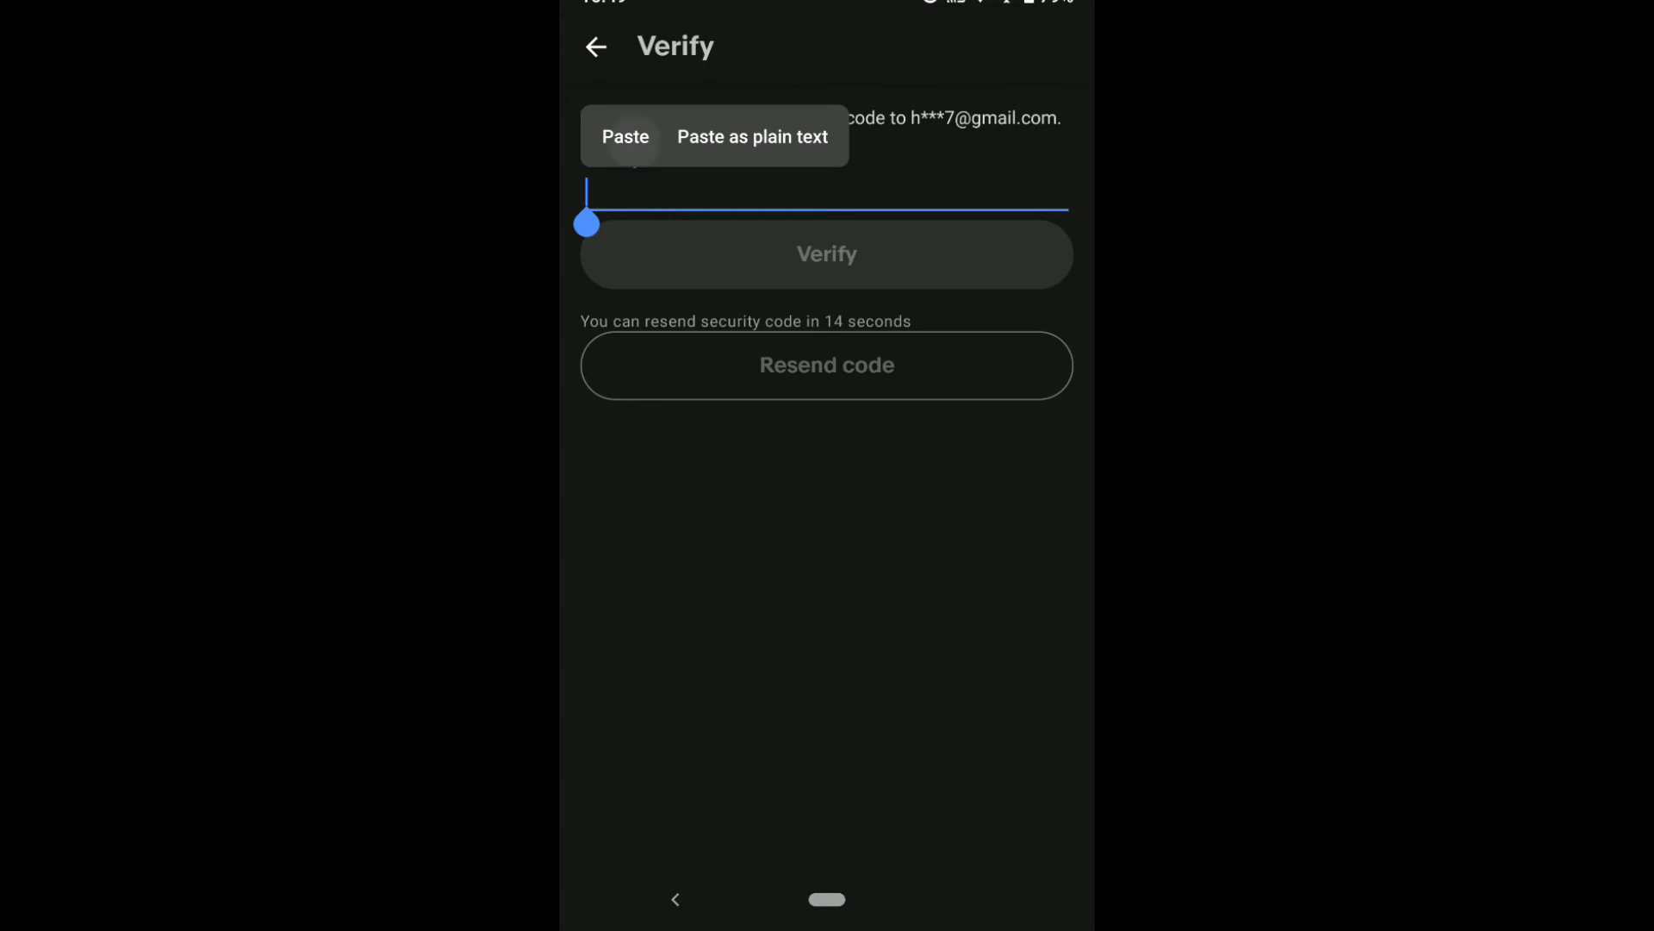
left_click(625, 136)
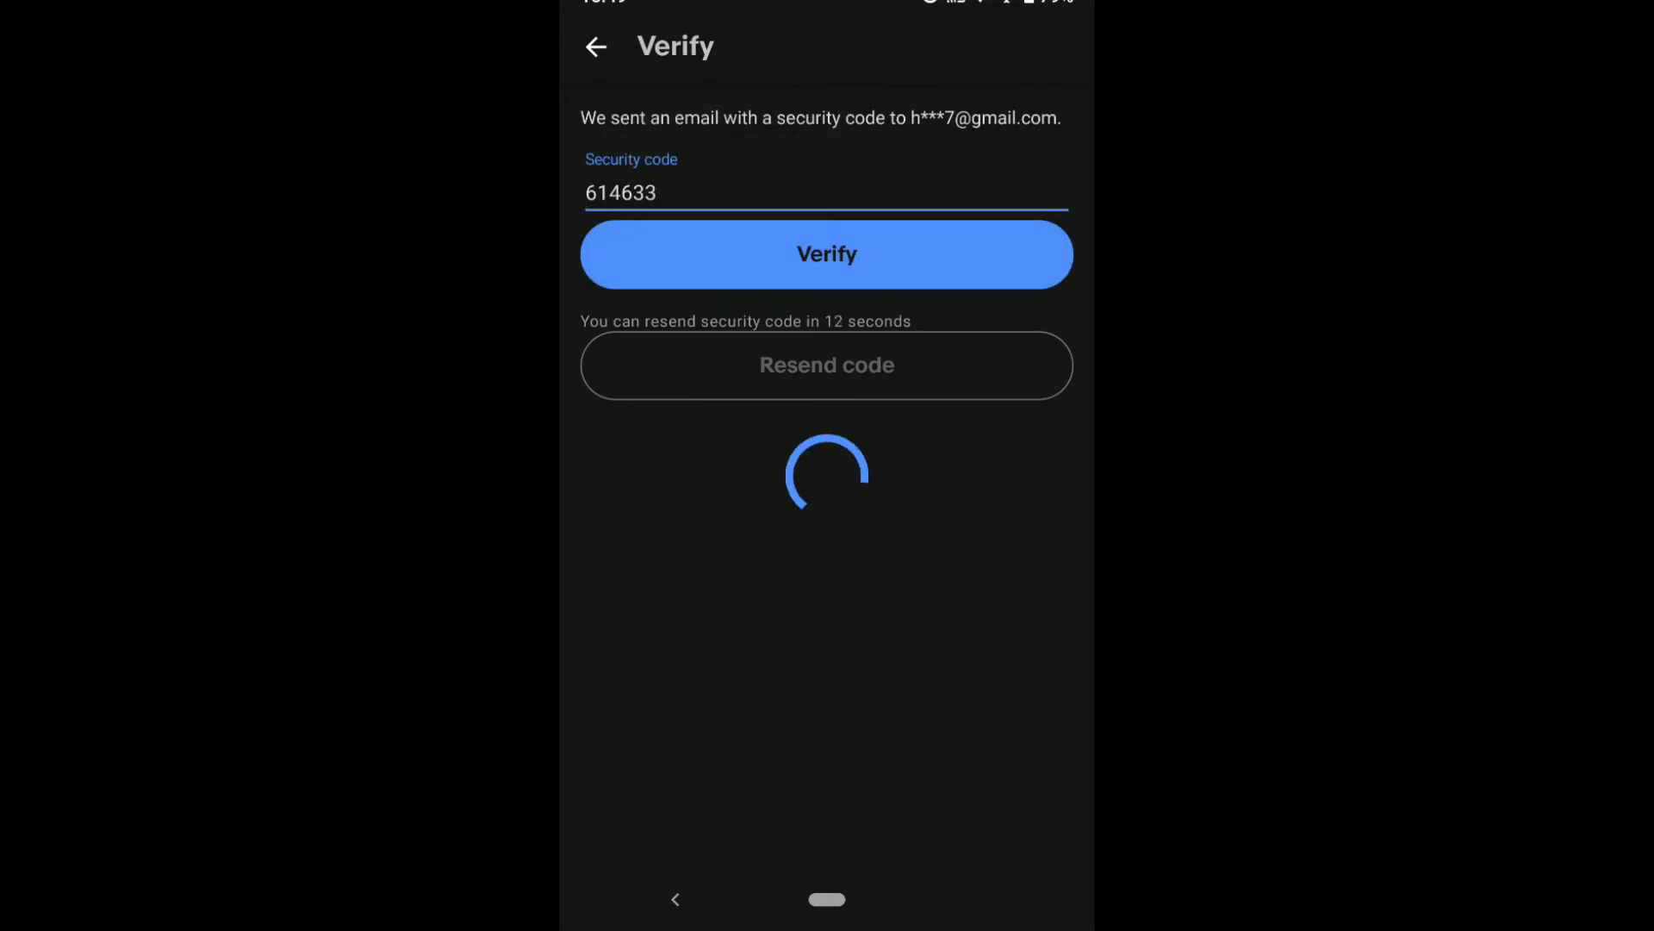
left_click(827, 254)
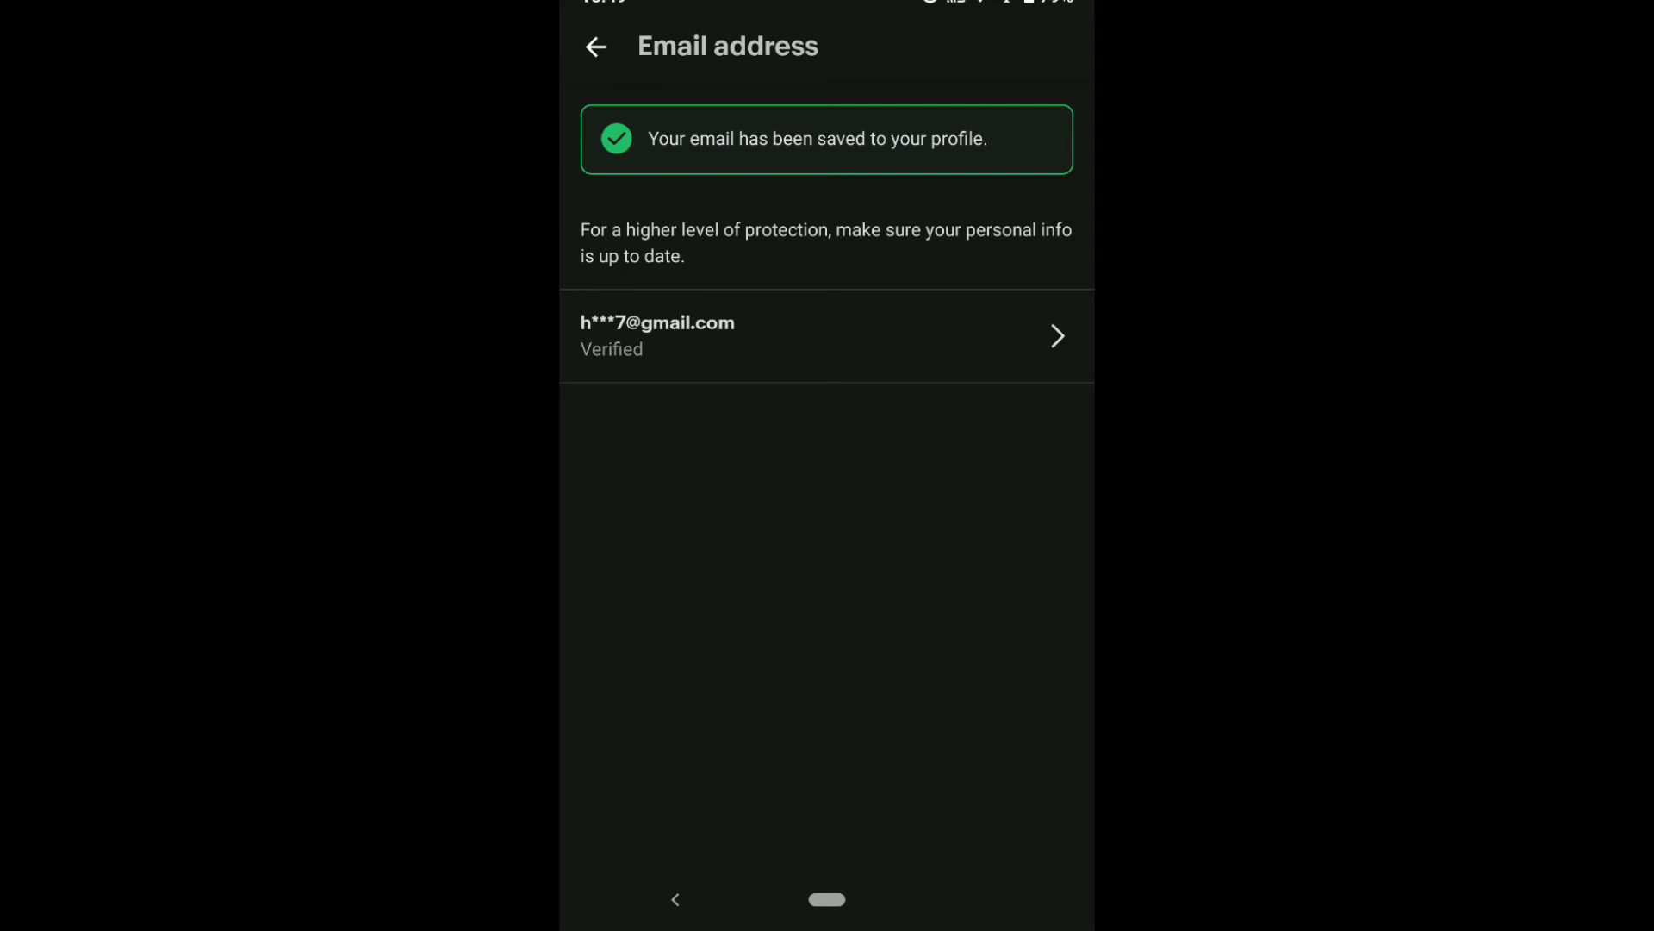
left_click(596, 47)
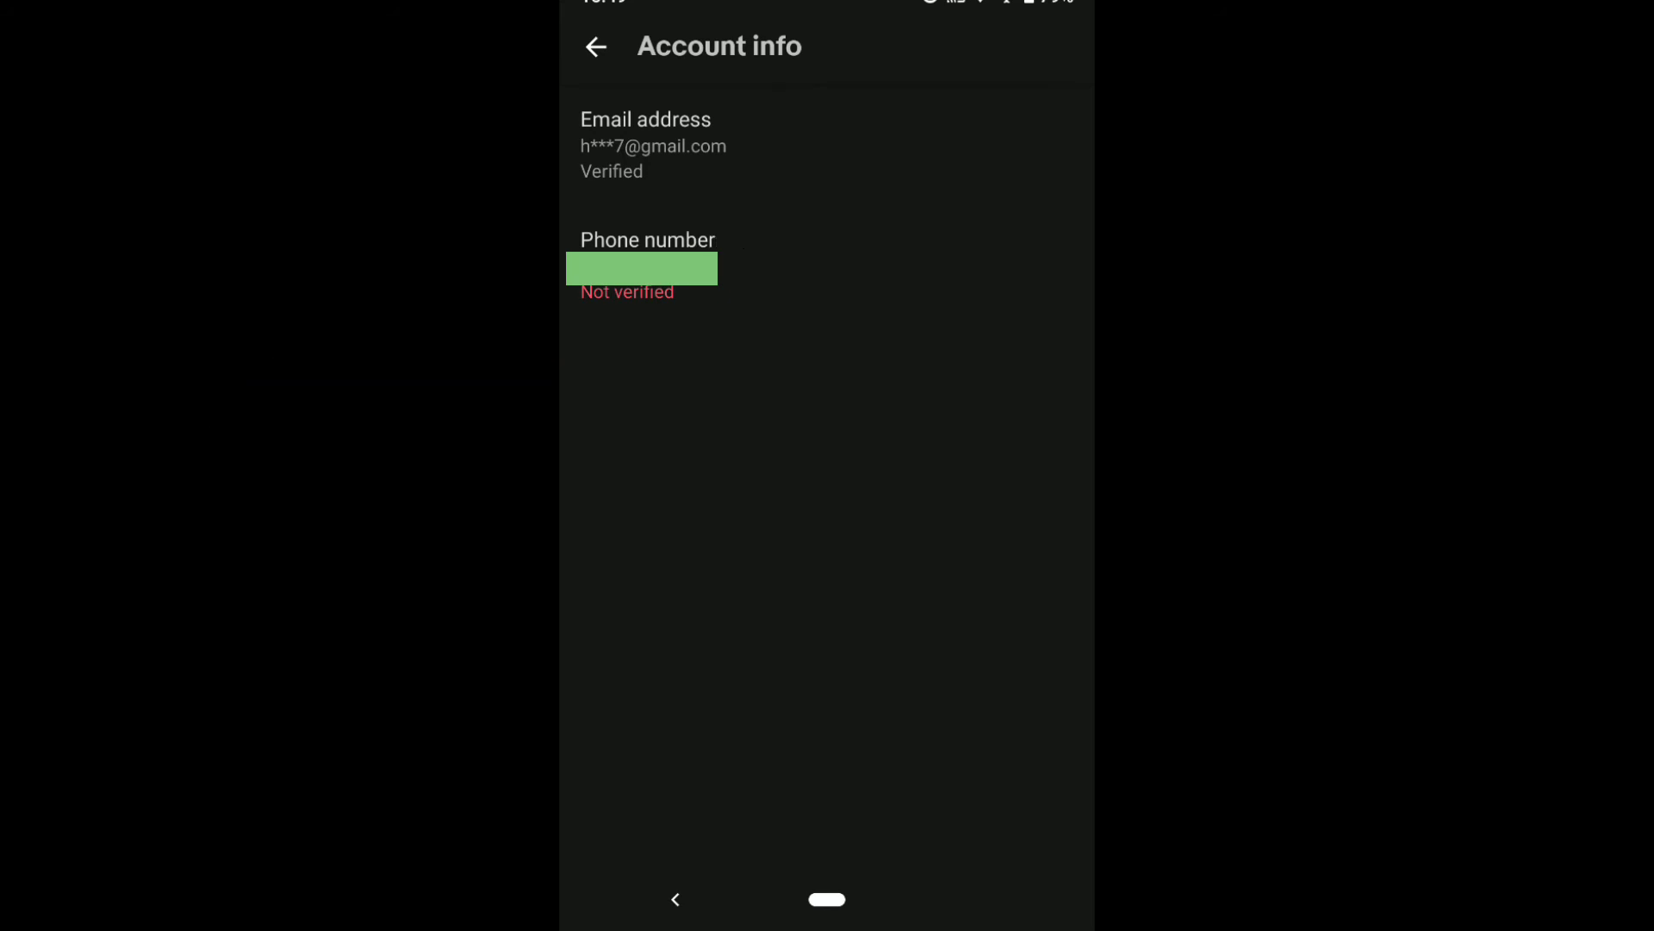
left_click(653, 145)
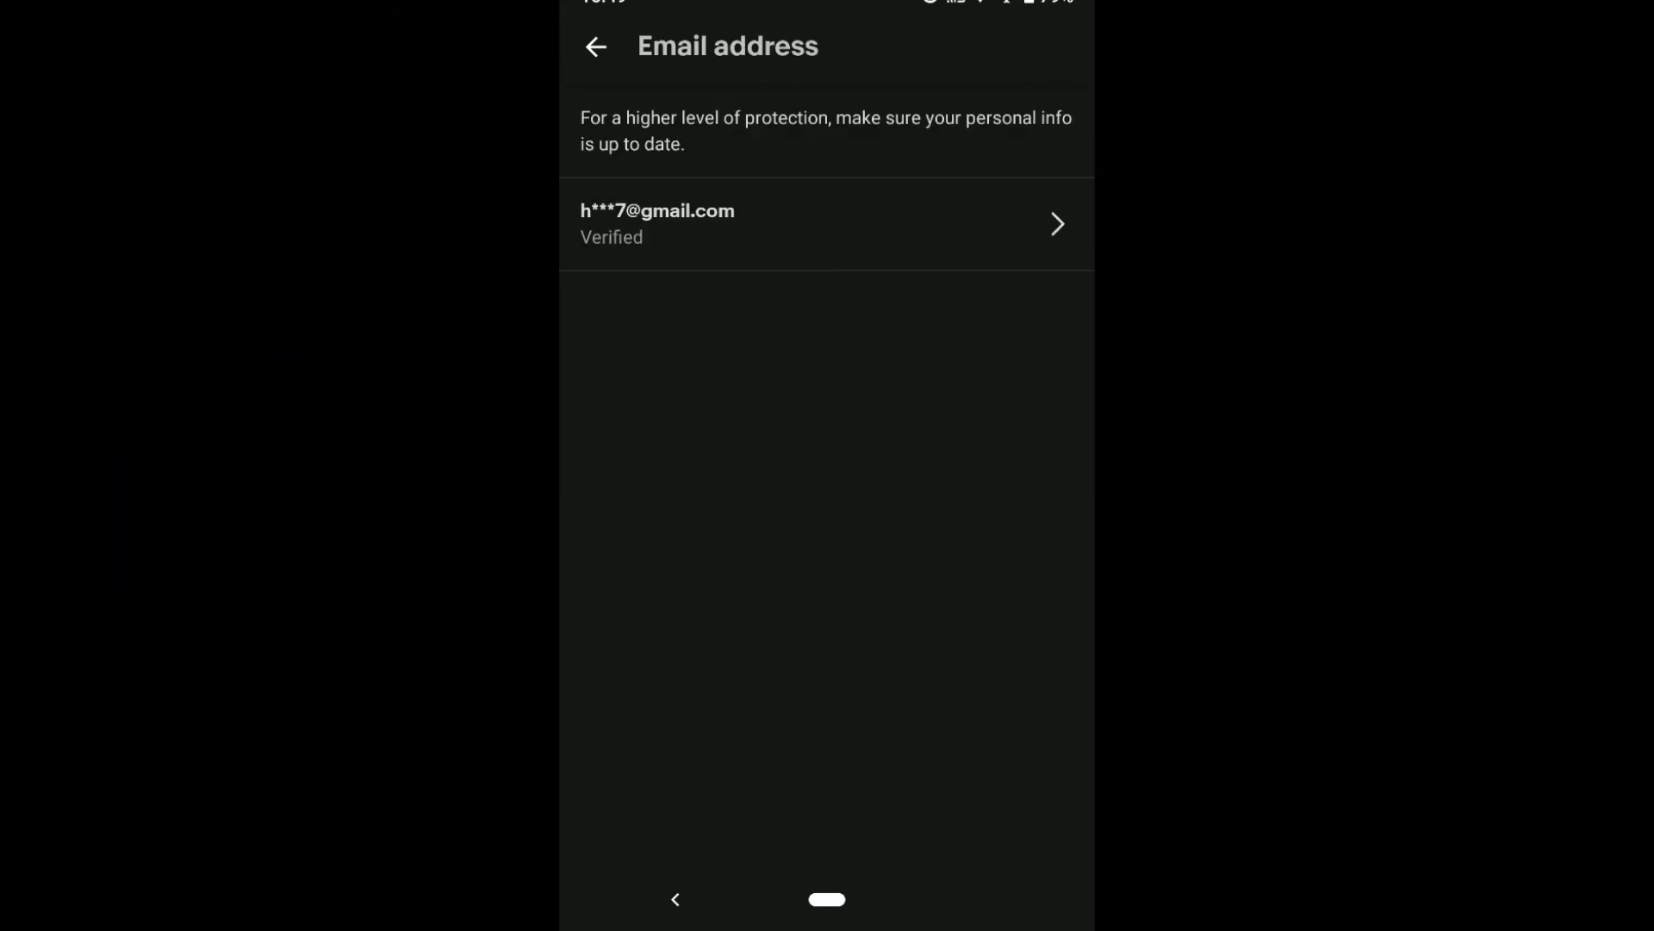